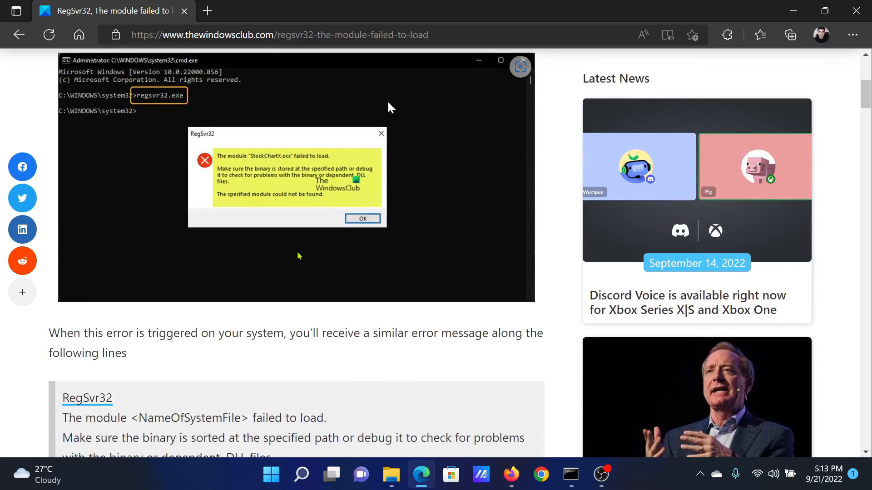
- Scroll the TheWindowsClub article down to its five numbered fixes for the module-failed-to-load error
scroll(down, 3)
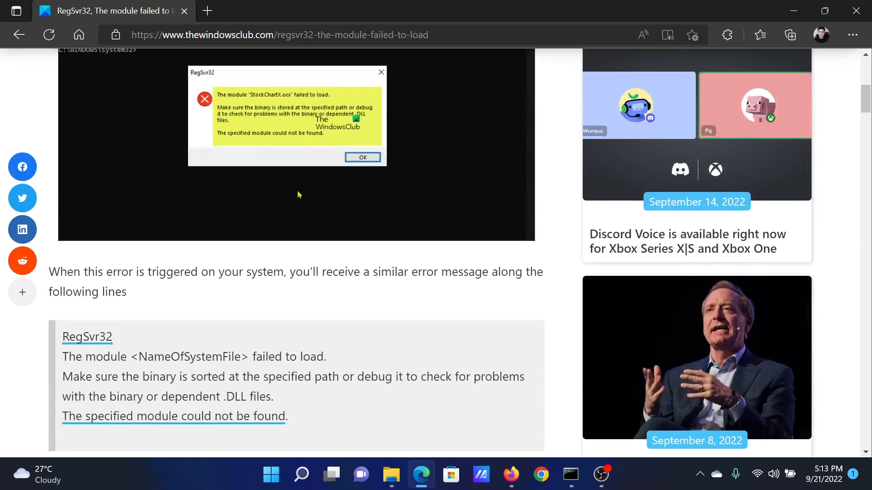
scroll(down, 3)
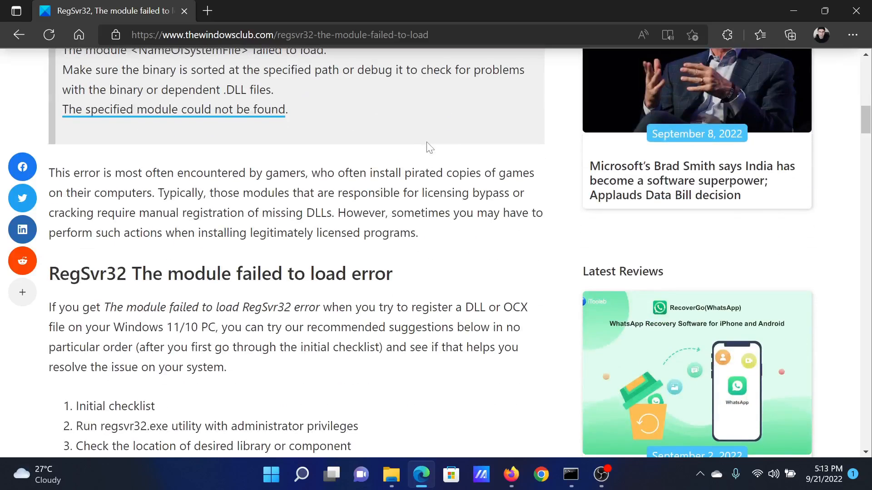
scroll(down, 3)
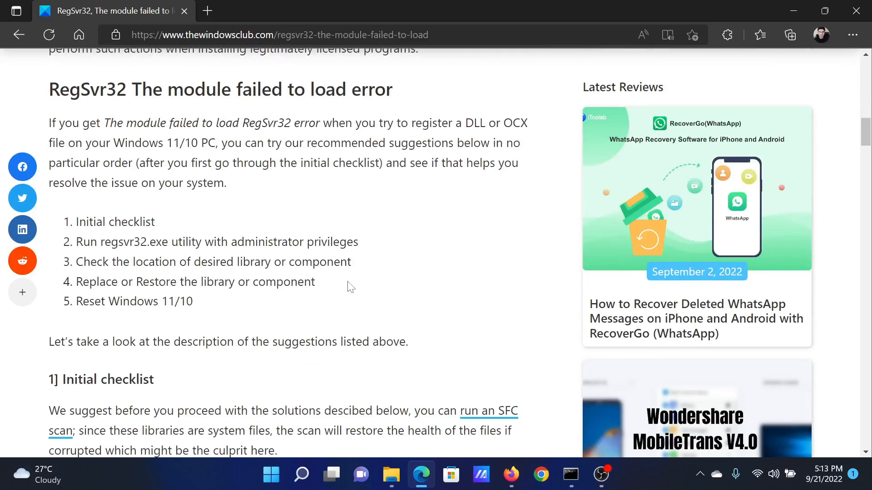
- Launch Command Prompt as administrator and enter the sfc /scannow command
click(302, 475)
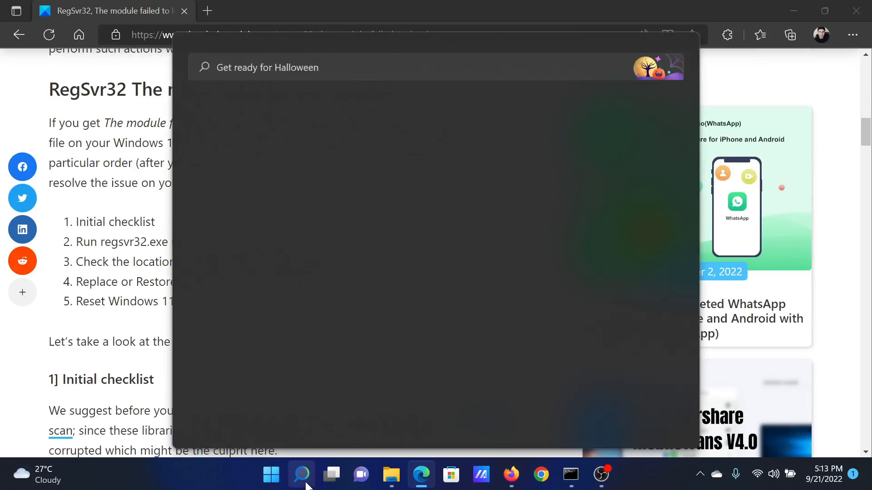
text(command Prompt)
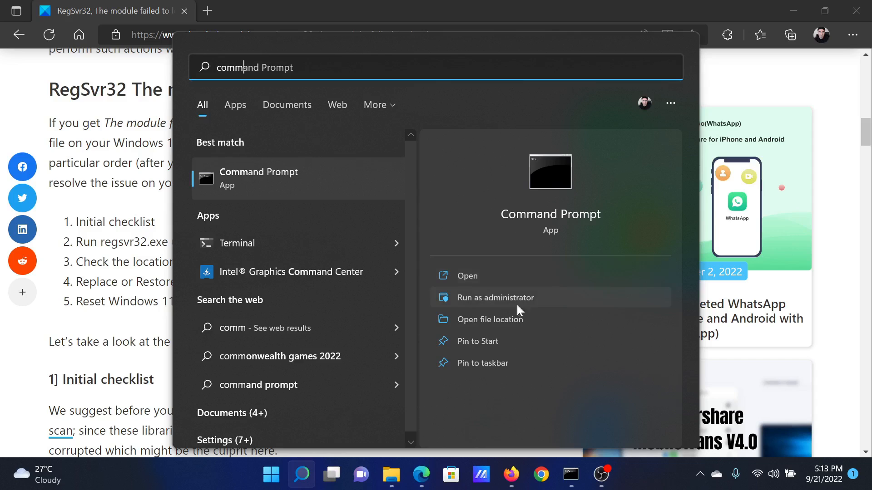
click(494, 297)
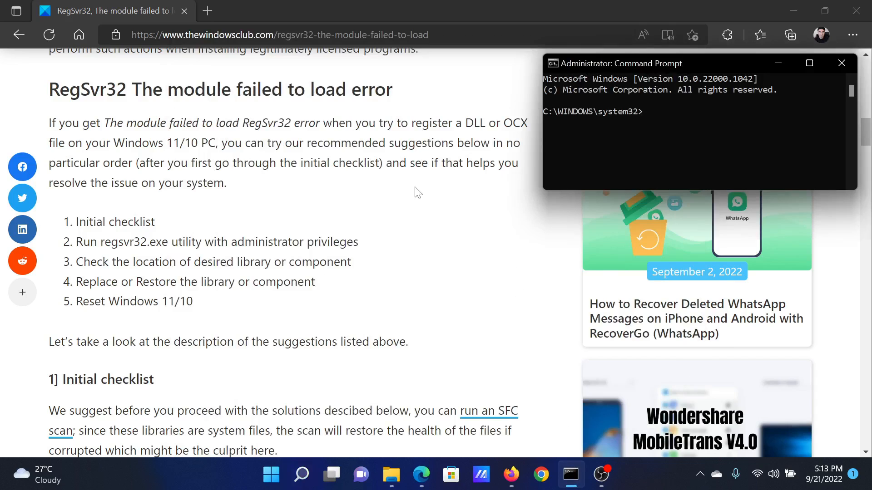
text(sfc /sca)
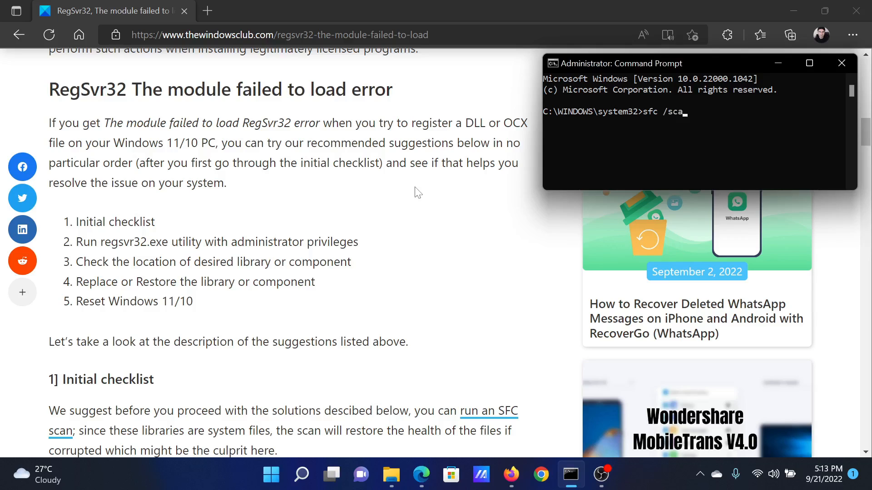
text(nnow)
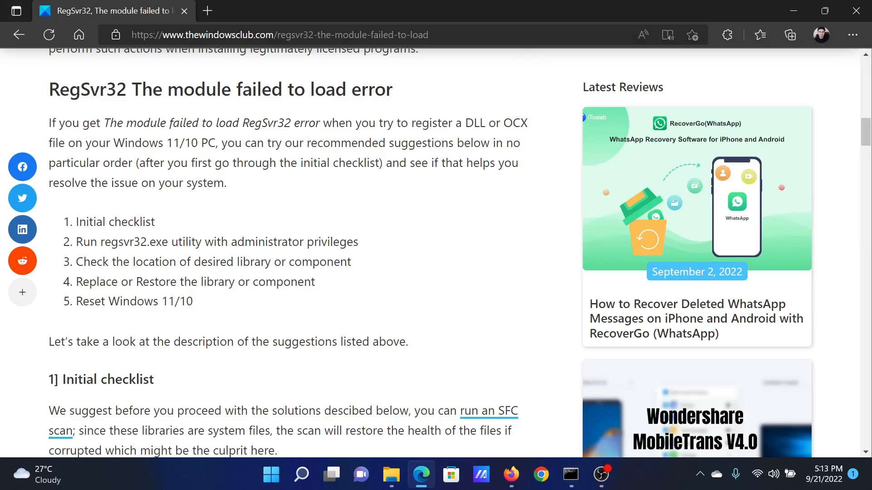
- Search This PC for regsvr32, then highlight the article's Reset Windows suggestion
double_click(124, 242)
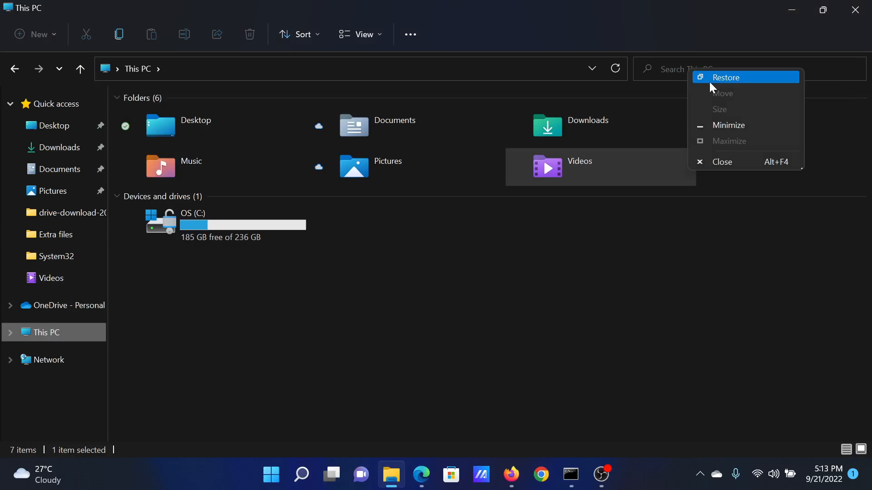
text(regsvr32)
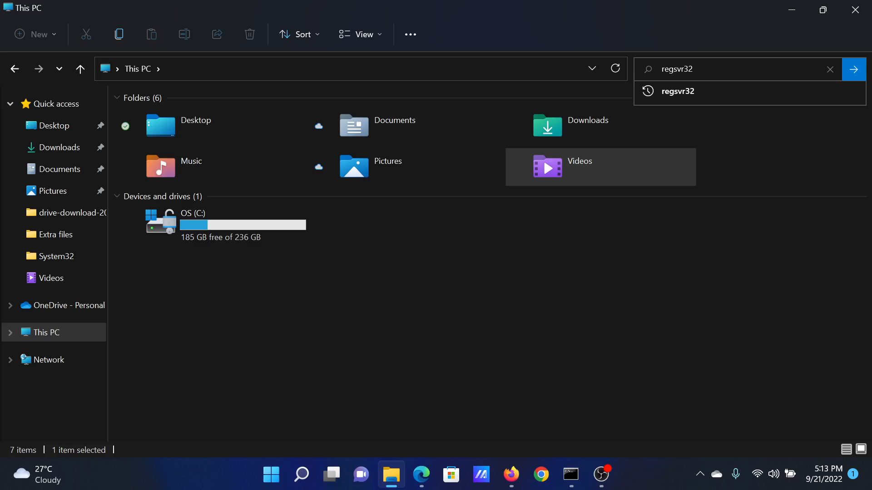
click(854, 69)
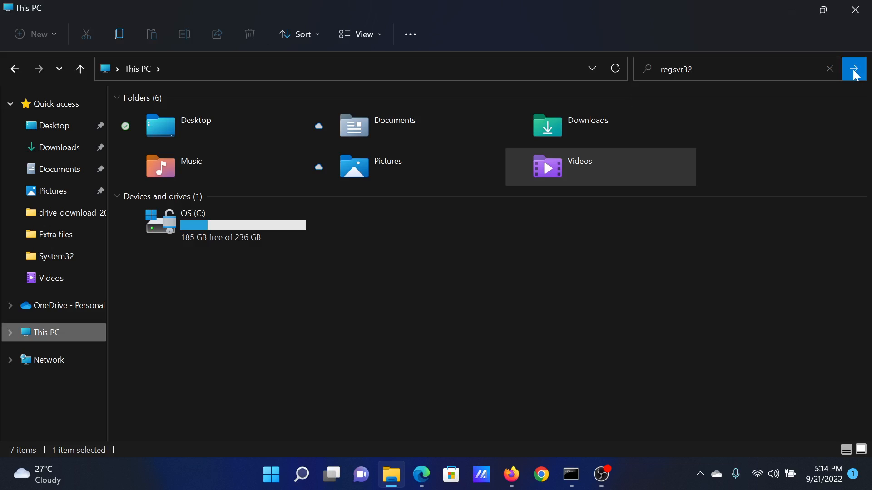
click(854, 69)
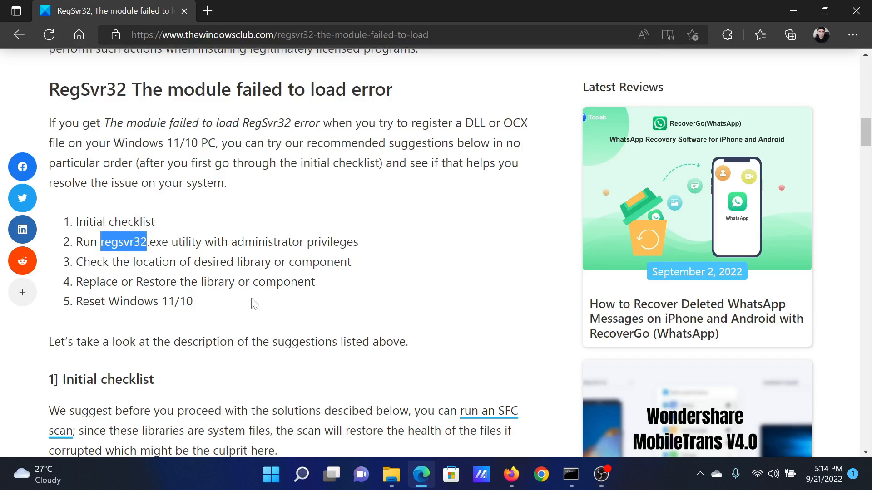
double_click(116, 301)
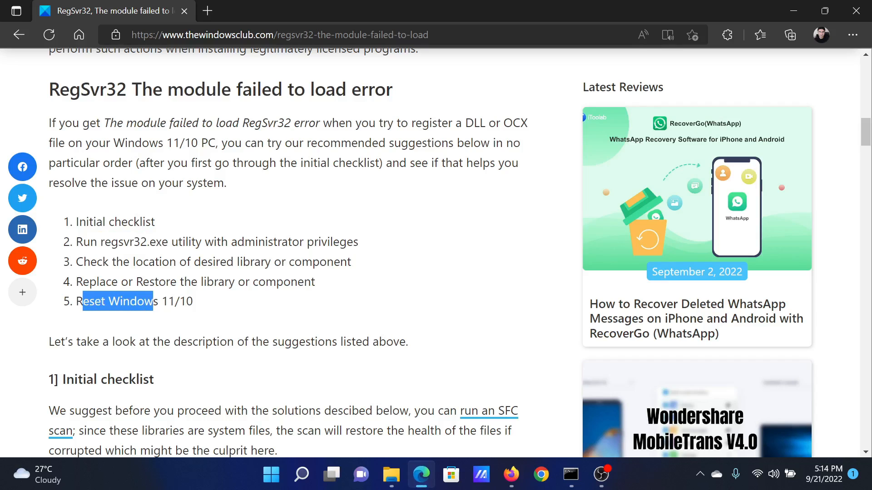
right_click(271, 475)
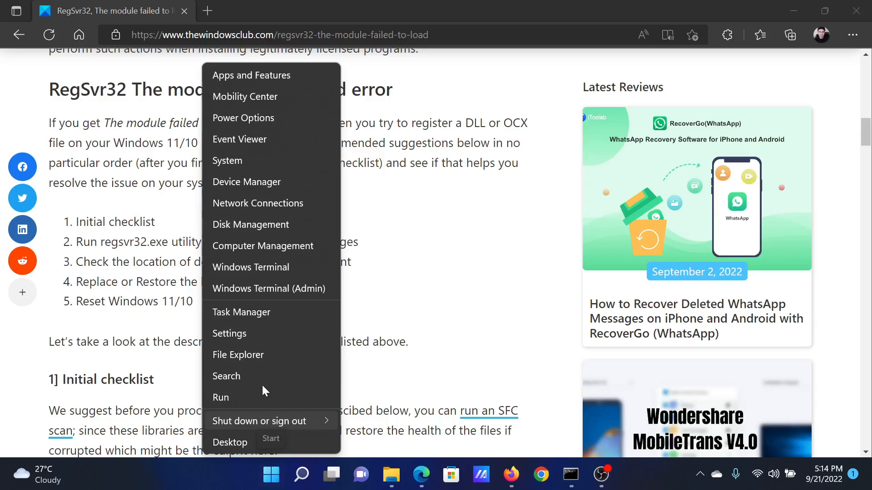
- From Settings System page, launch Reset PC to reach the keep-files or remove-everything choice
click(229, 332)
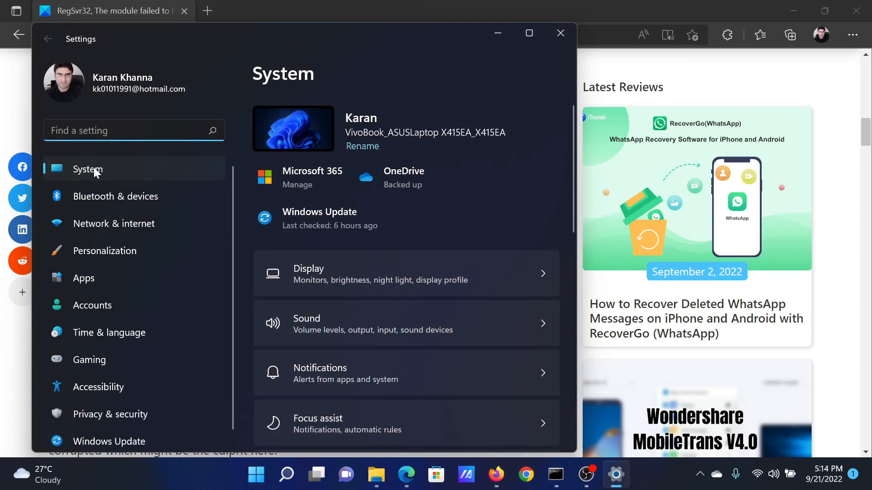
scroll(down, 3)
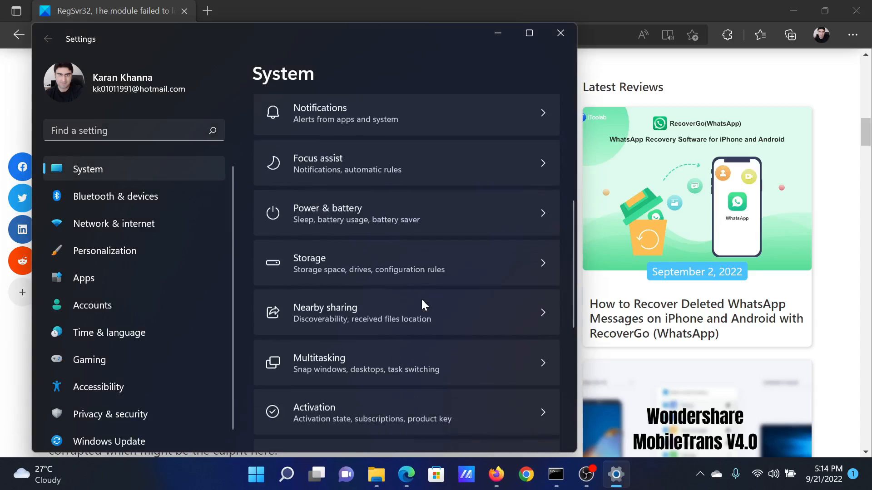
scroll(down, 3)
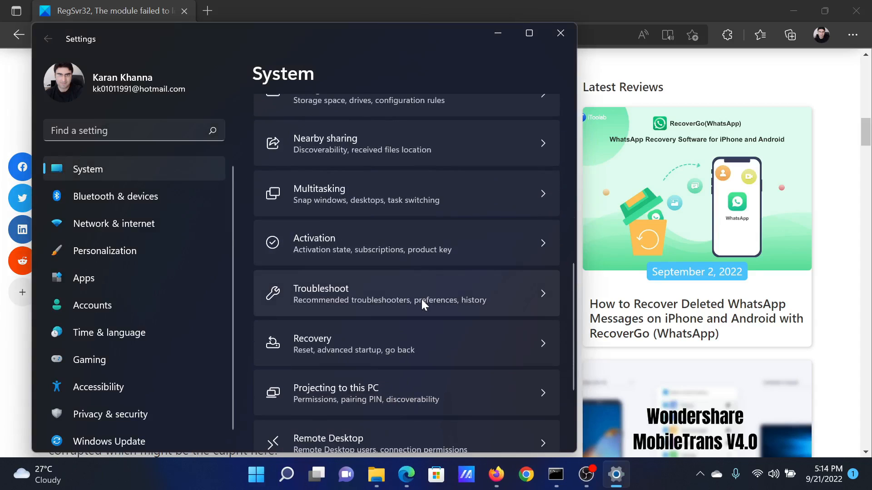
click(406, 293)
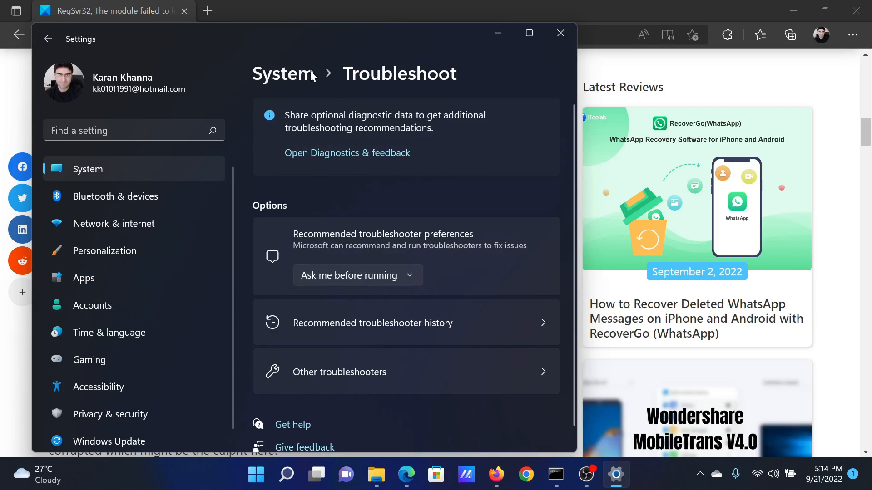
click(283, 73)
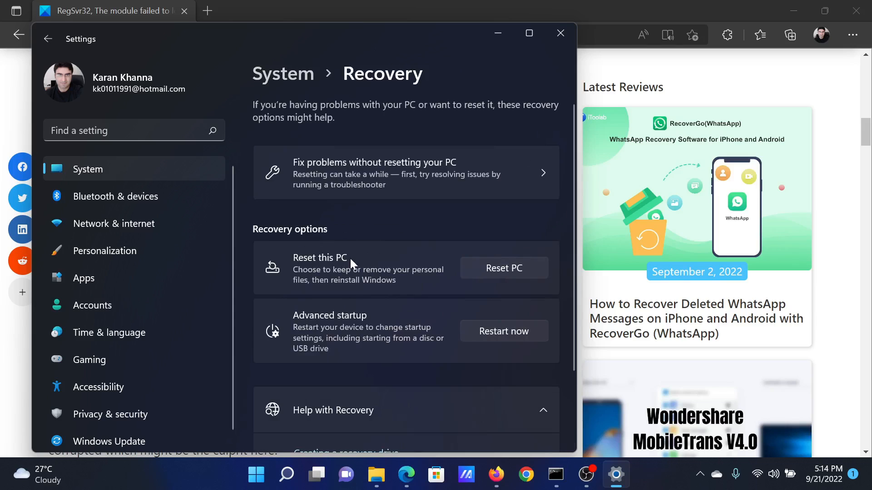
click(502, 268)
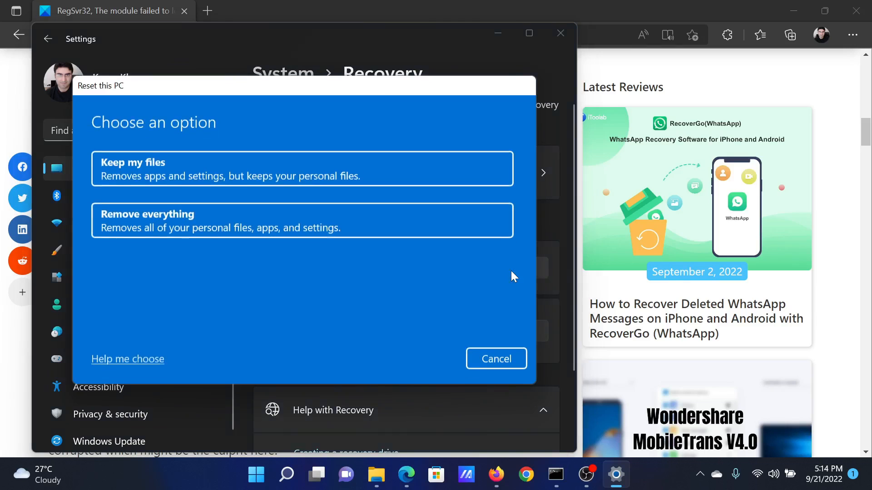